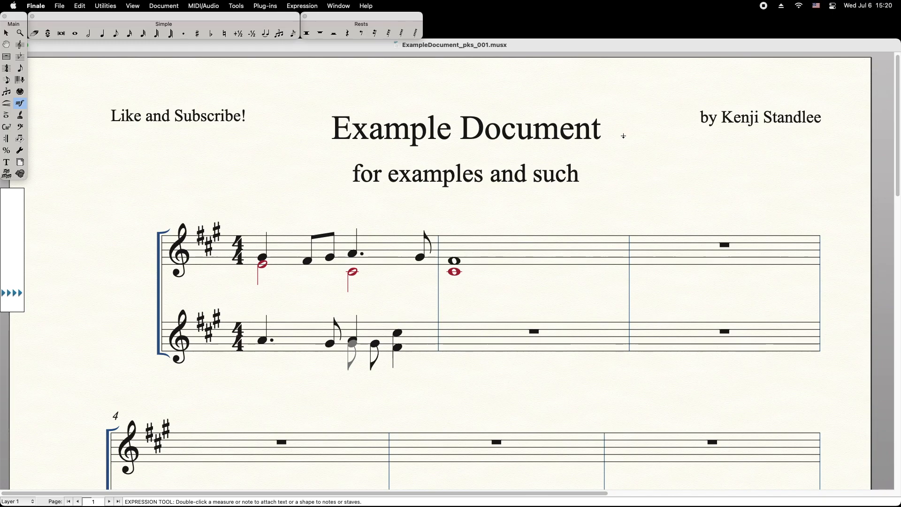
mouse_move(241, 219)
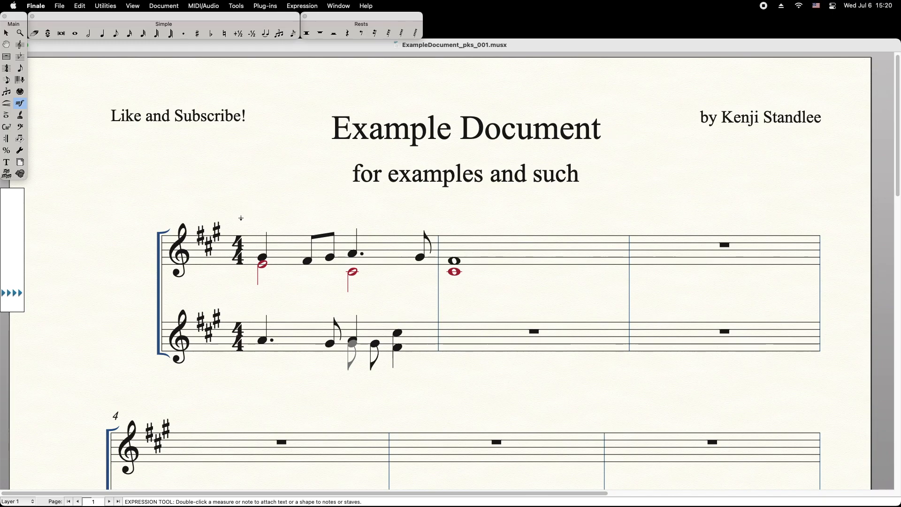
Show the Tempo Marks expression list for measure 1 with the Expression tool.
double_click(240, 218)
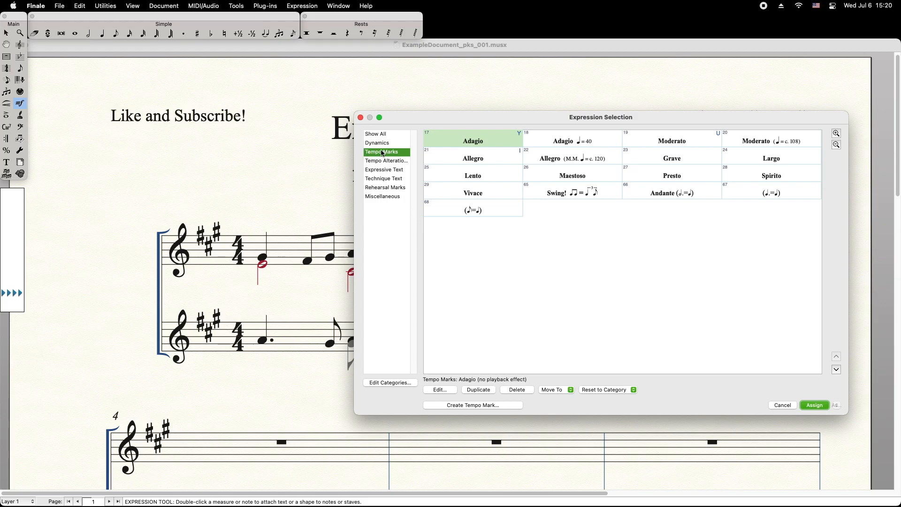
mouse_move(461, 409)
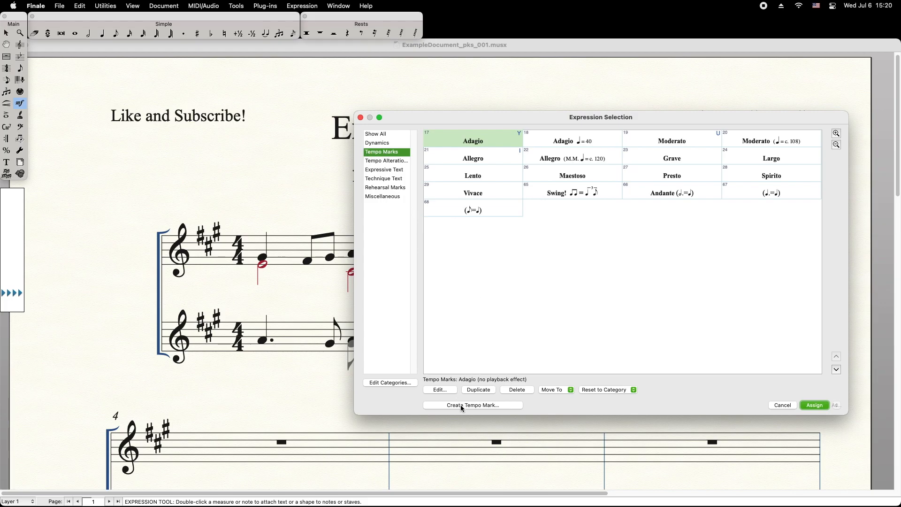
Begin a new tempo mark in the Expression Designer with the text 'Adagio'.
left_click(472, 405)
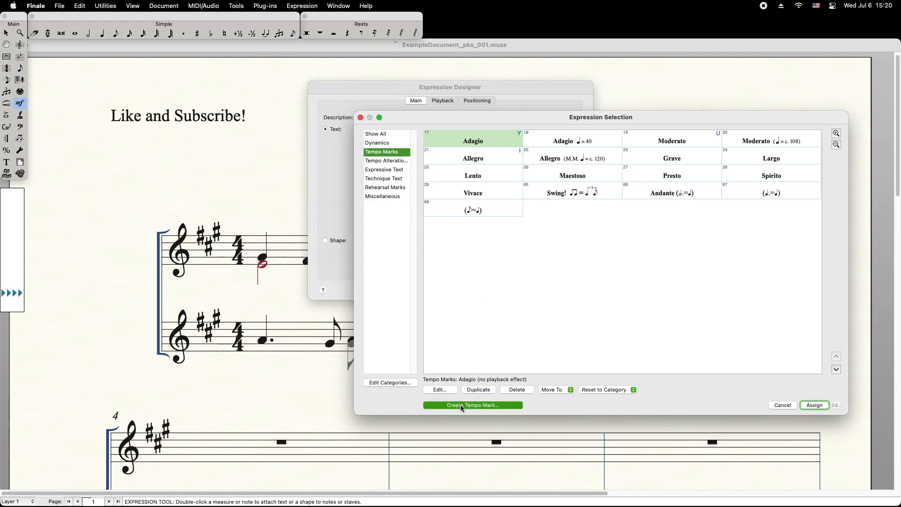
left_click(472, 406)
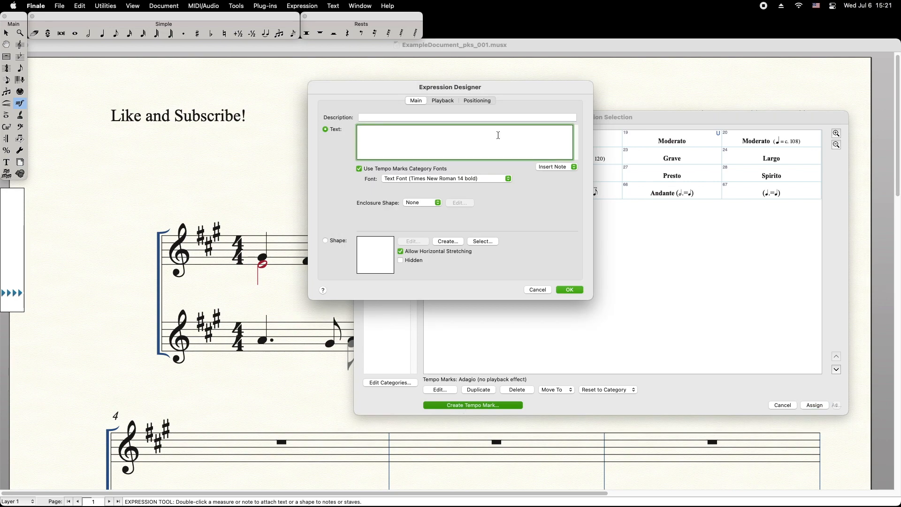
left_click(446, 179)
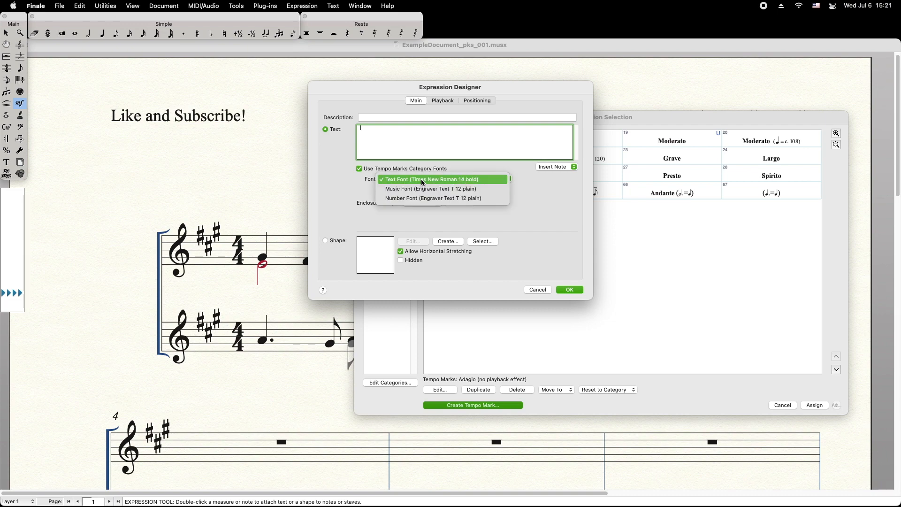
mouse_move(434, 198)
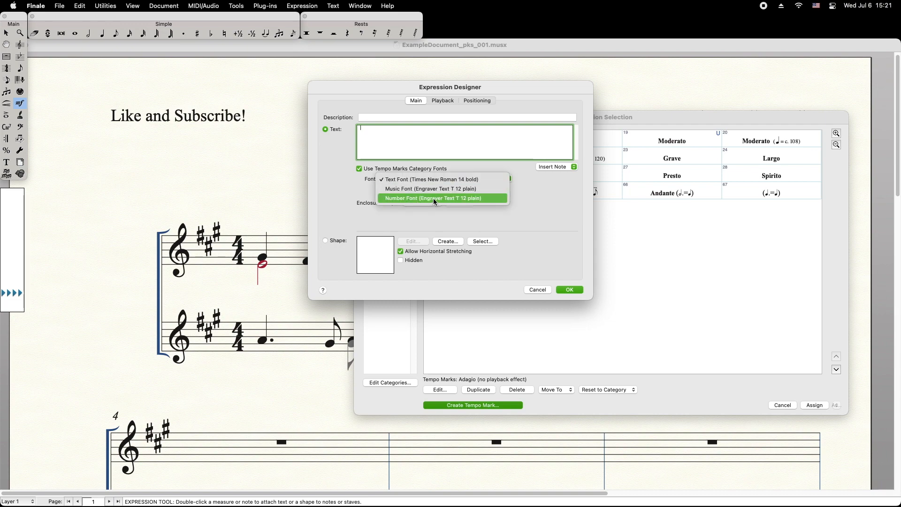
left_click(429, 178)
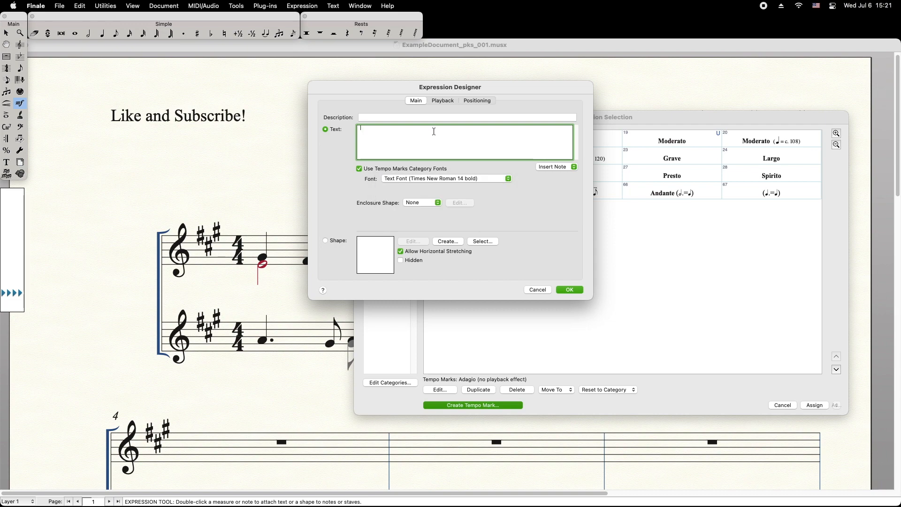
type("Adagio")
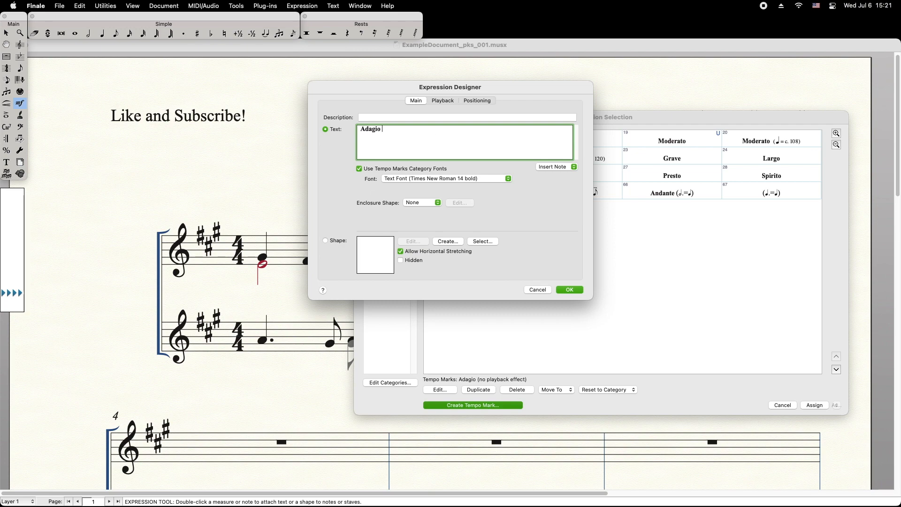
Complete the mark as 'Adagio ♩ = 40', with the number in the Number Font.
left_click(554, 167)
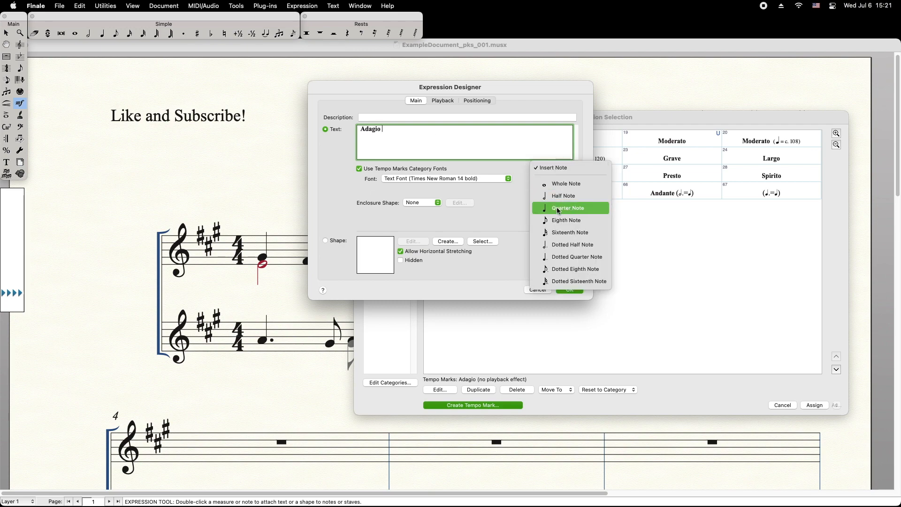
left_click(569, 207)
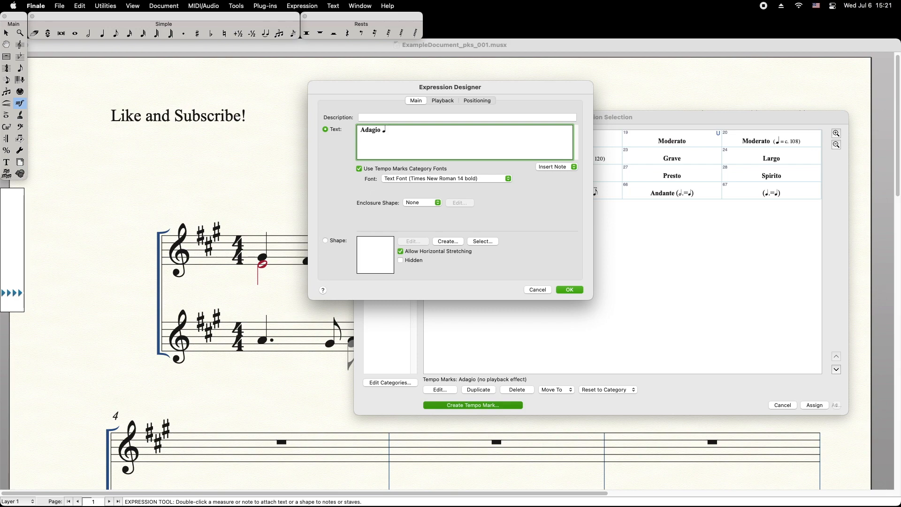
type("=")
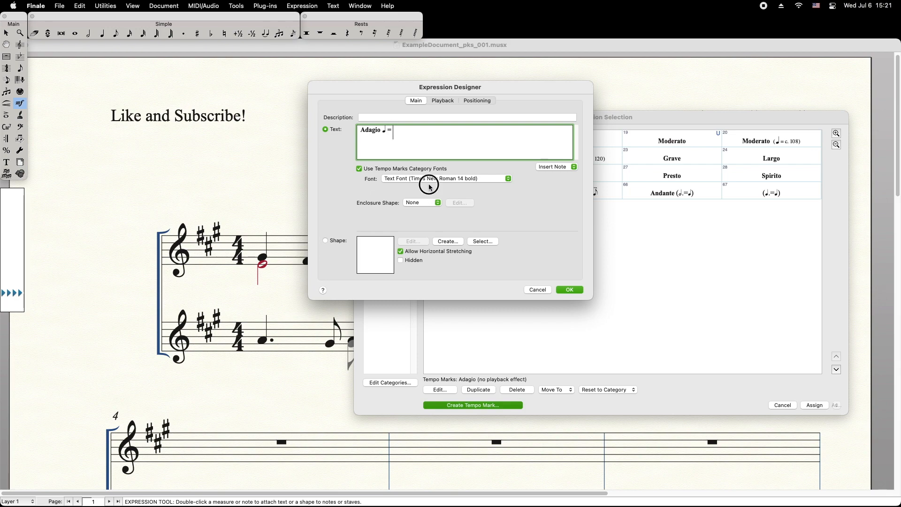
left_click(507, 178)
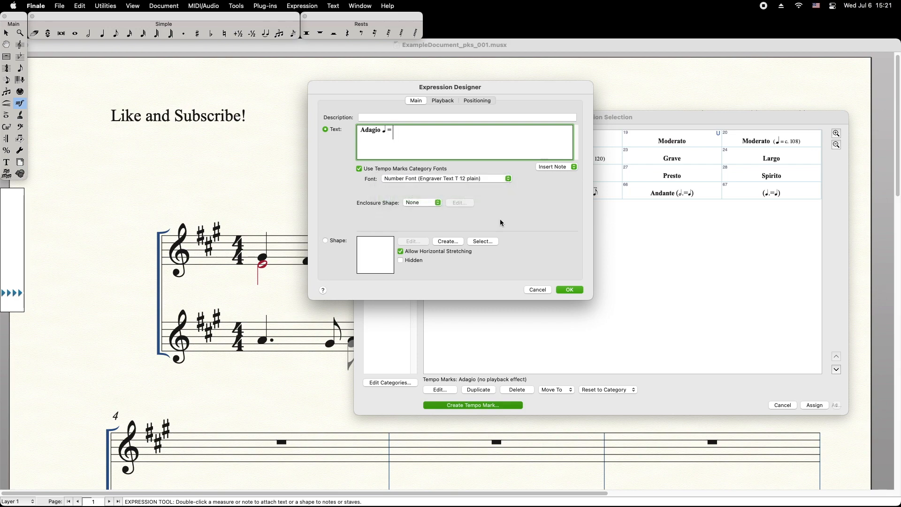
type("40")
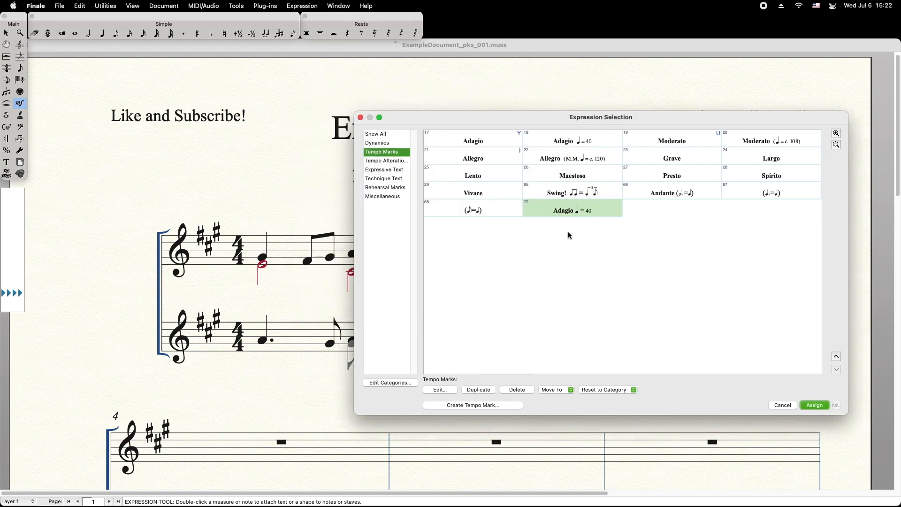
mouse_move(585, 218)
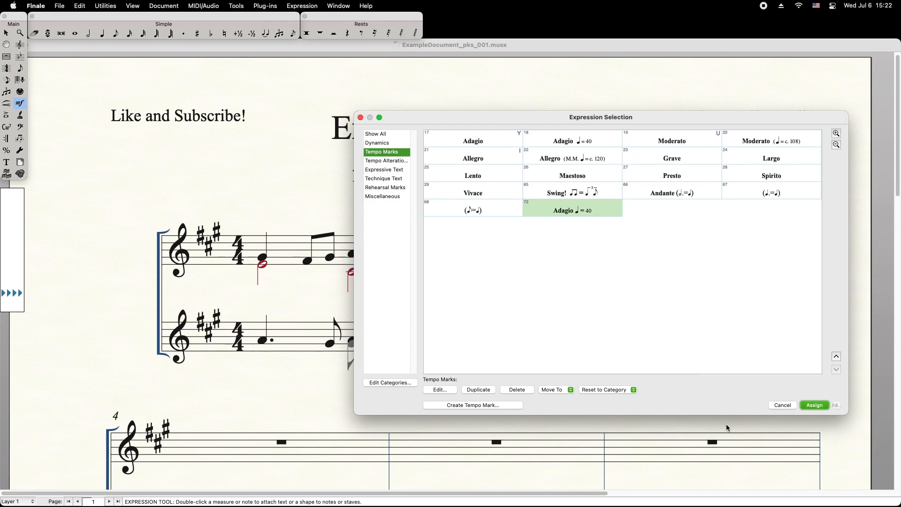
Assign the Adagio ♩ = 40 mark above measure 1 and drag it slightly toward the staff.
left_click(815, 405)
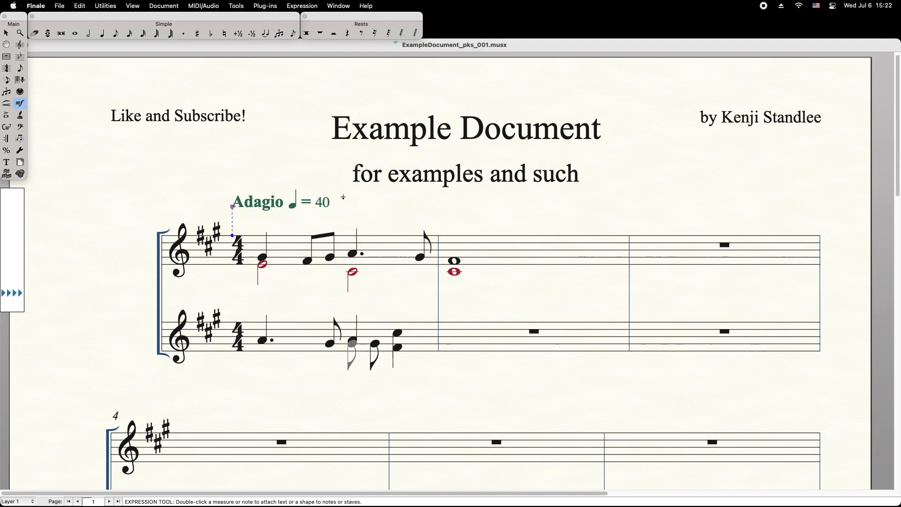
mouse_move(233, 212)
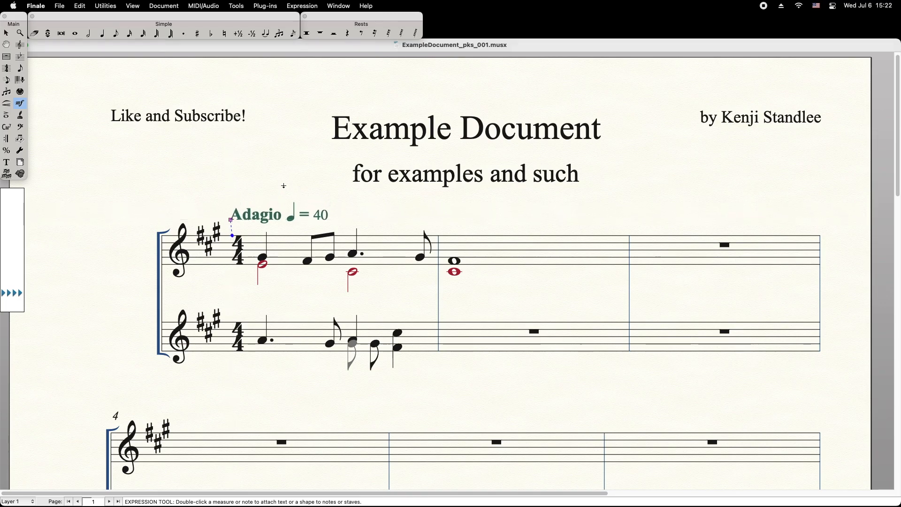
left_click_drag(257, 214, 257, 202)
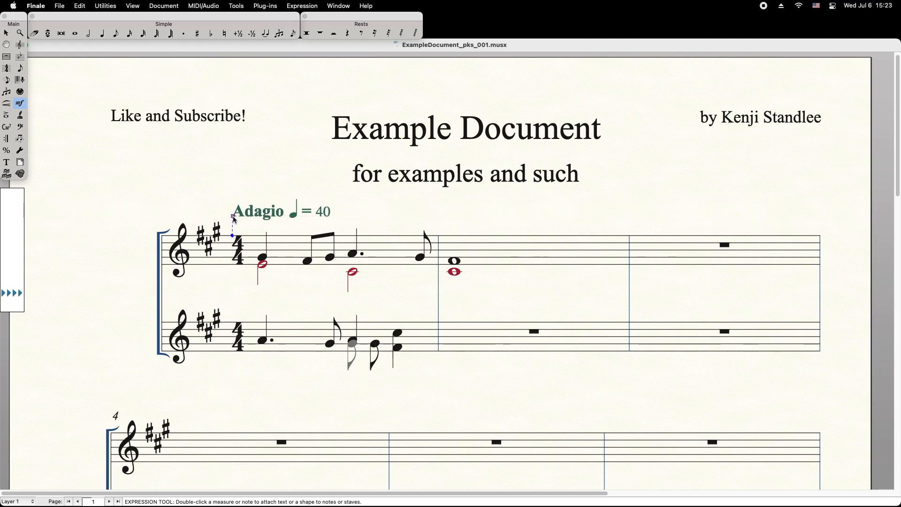
mouse_move(208, 198)
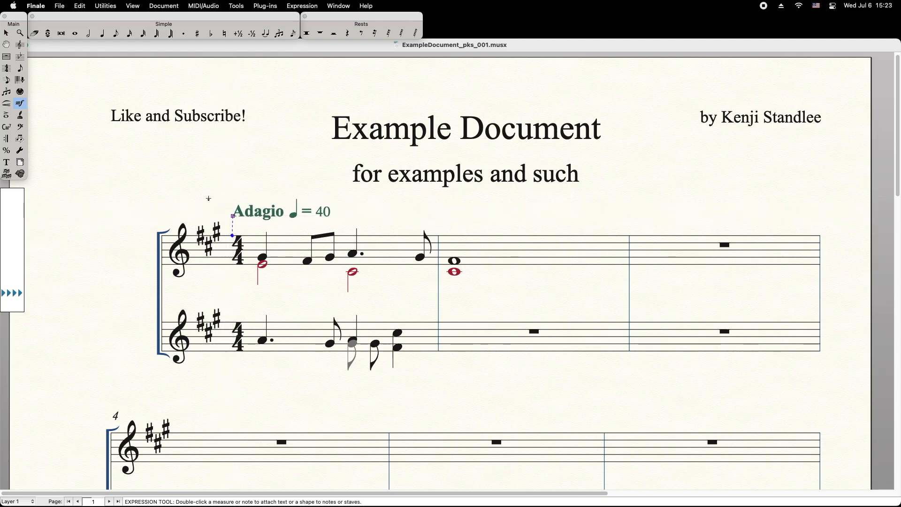
mouse_move(200, 194)
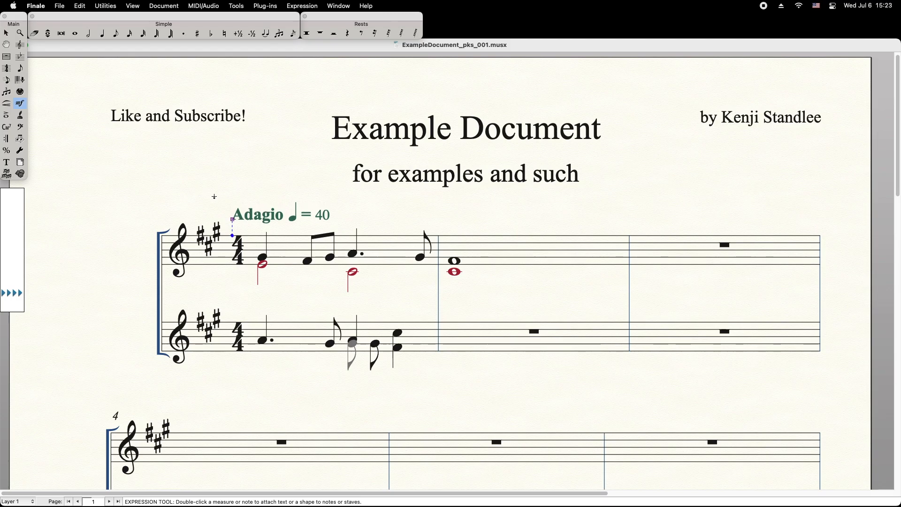
Remove Manual Adjustments so the Adagio mark returns to its default height.
right_click(232, 231)
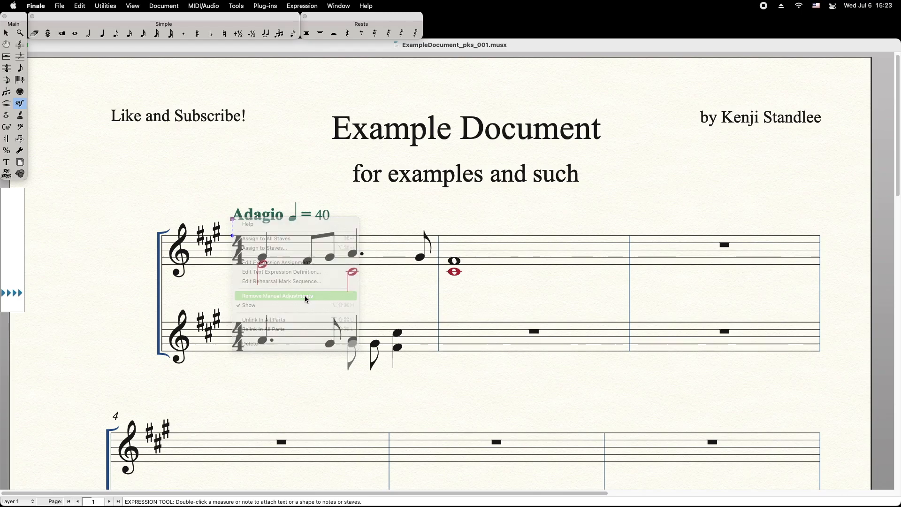
left_click(278, 295)
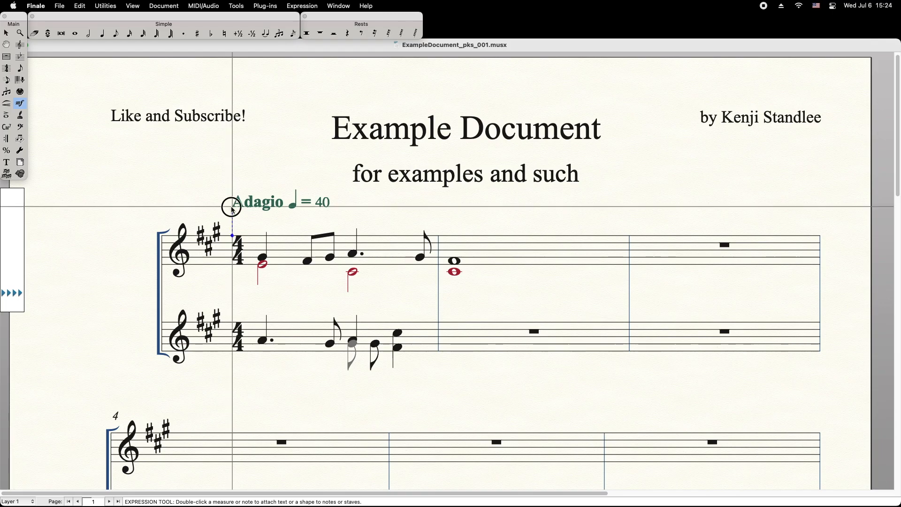
Edit the mark's metronome value from 40 to 45 and reassign it to measure 1.
double_click(230, 206)
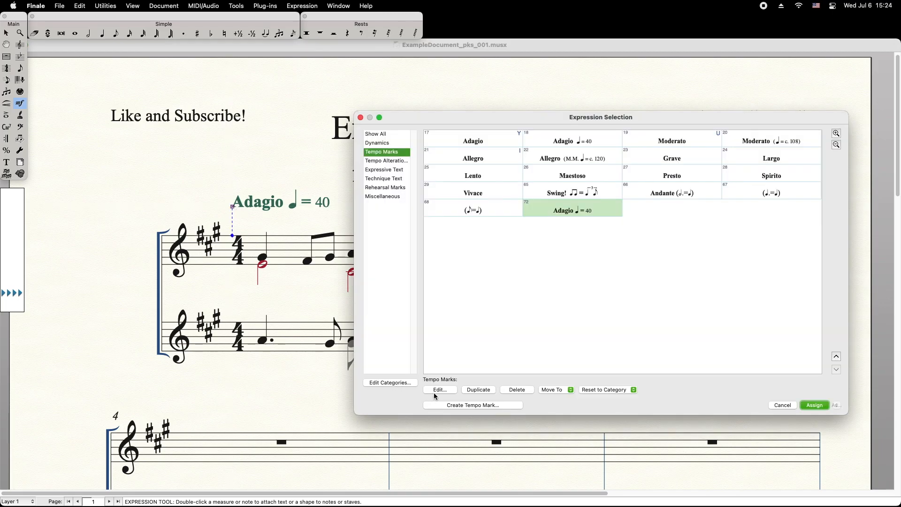
left_click(439, 389)
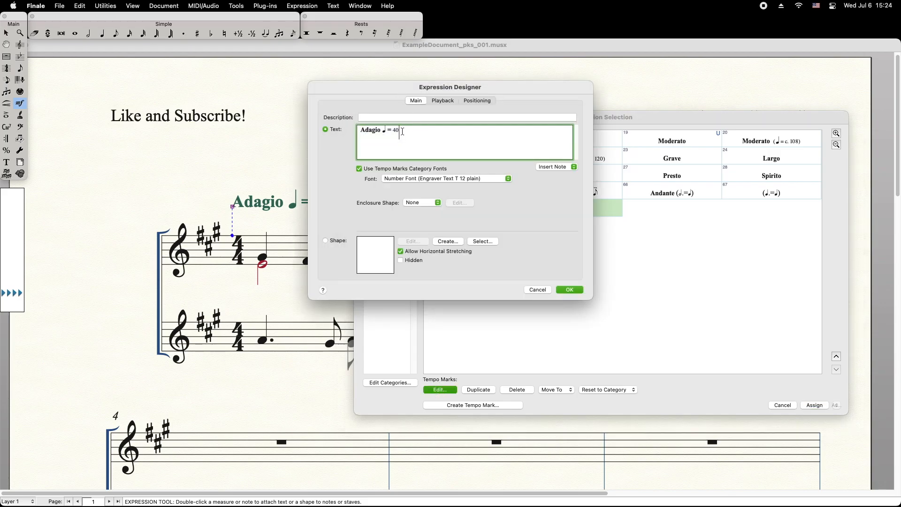
type("5")
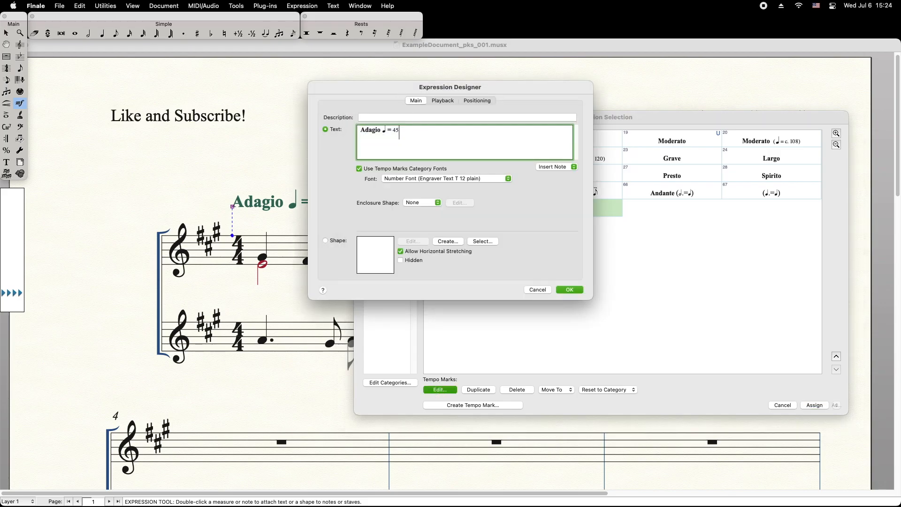
left_click(568, 289)
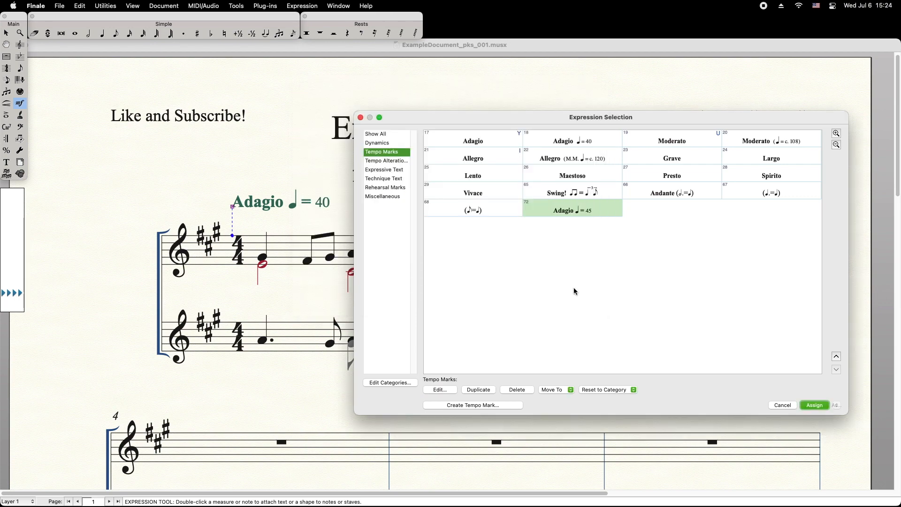
left_click(814, 406)
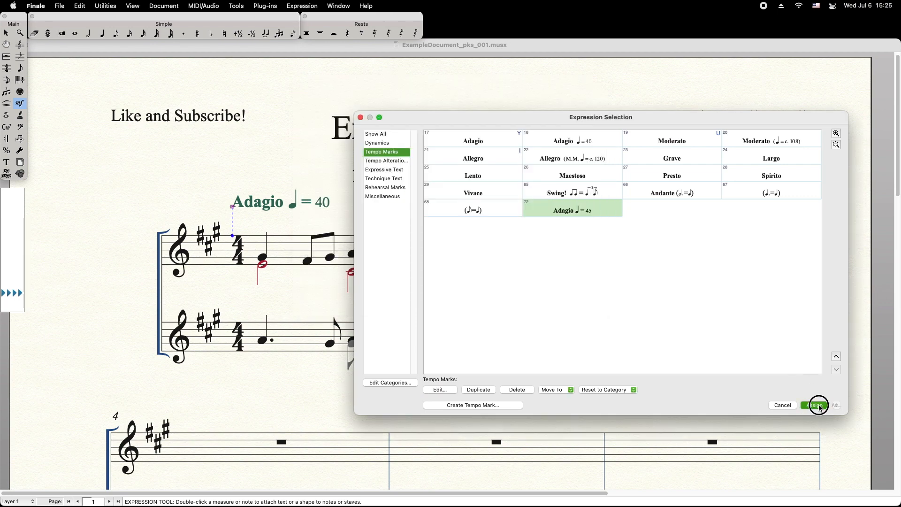
left_click(814, 406)
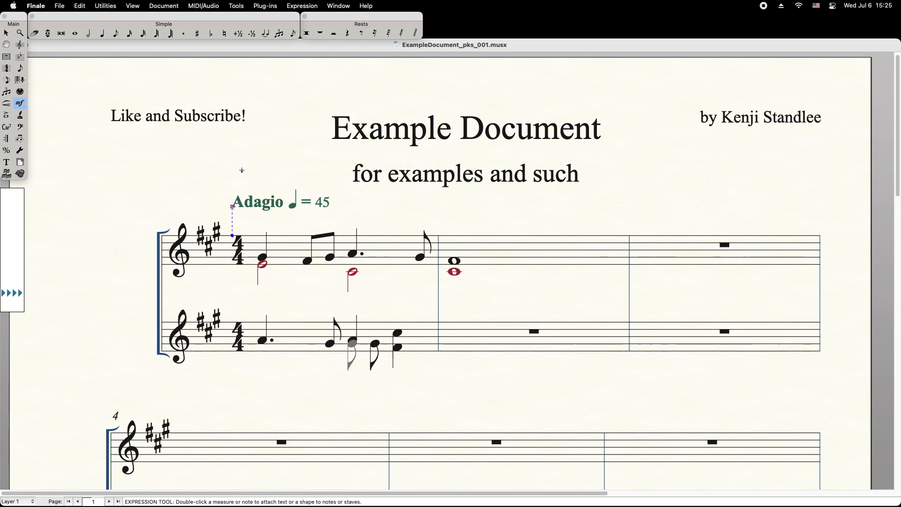
mouse_move(282, 225)
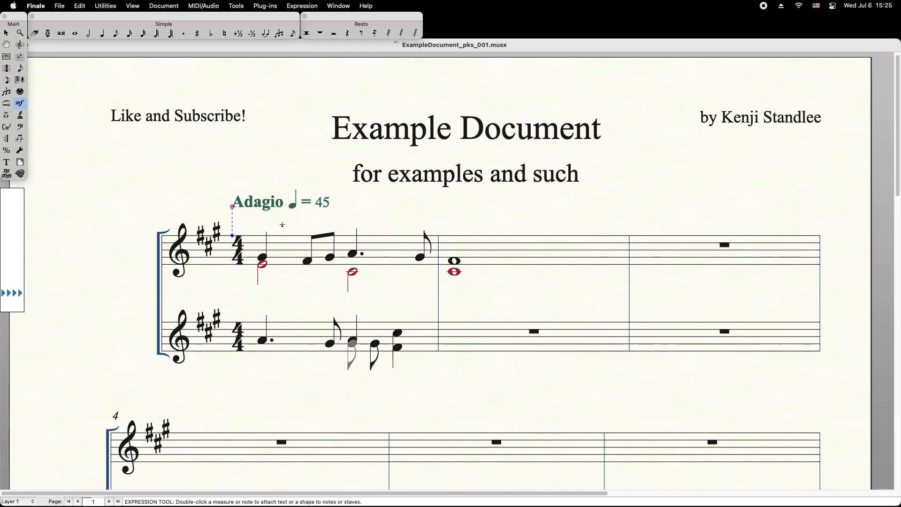
mouse_move(245, 172)
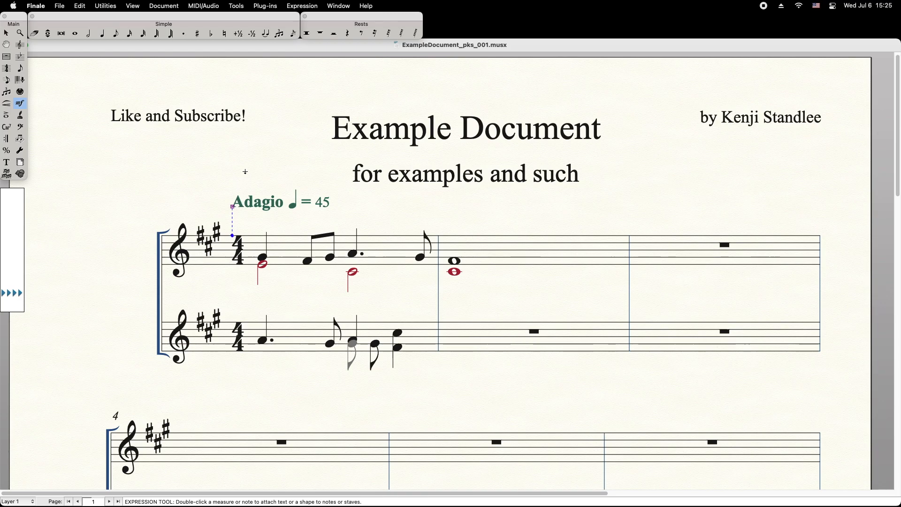